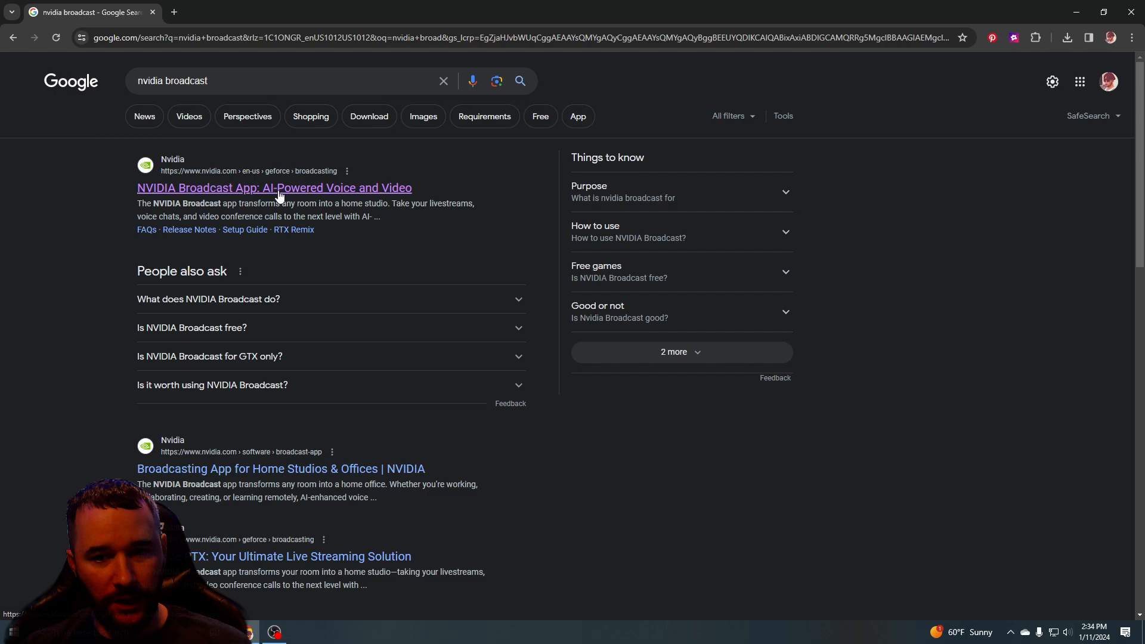
Step: Go to the NVIDIA Broadcast App page from the Google search results
left_click(274, 187)
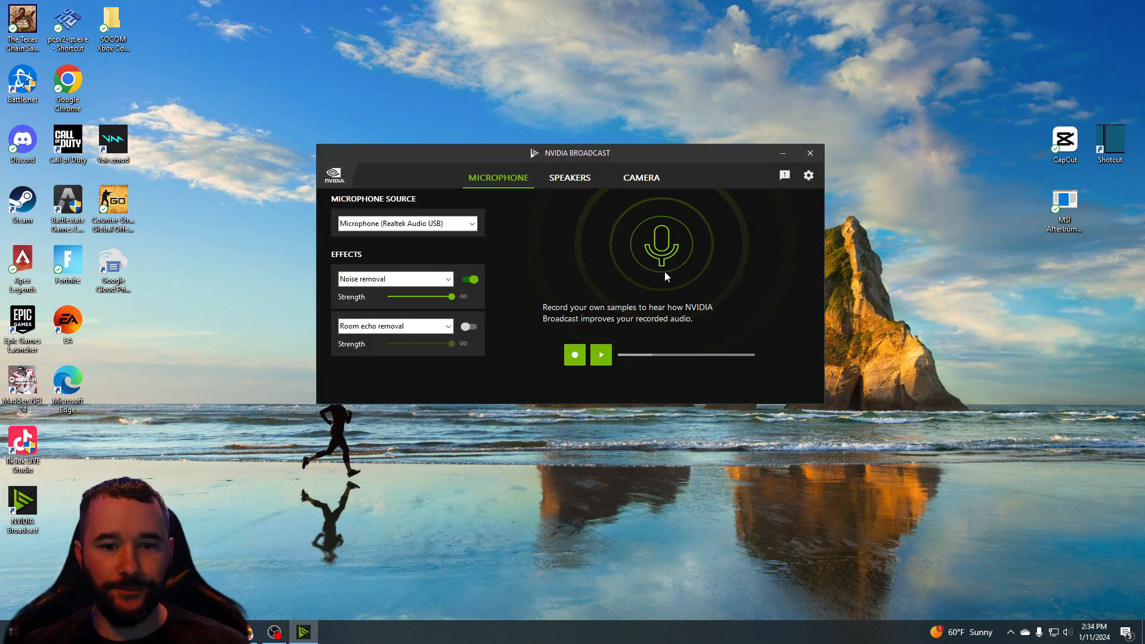
left_click(407, 223)
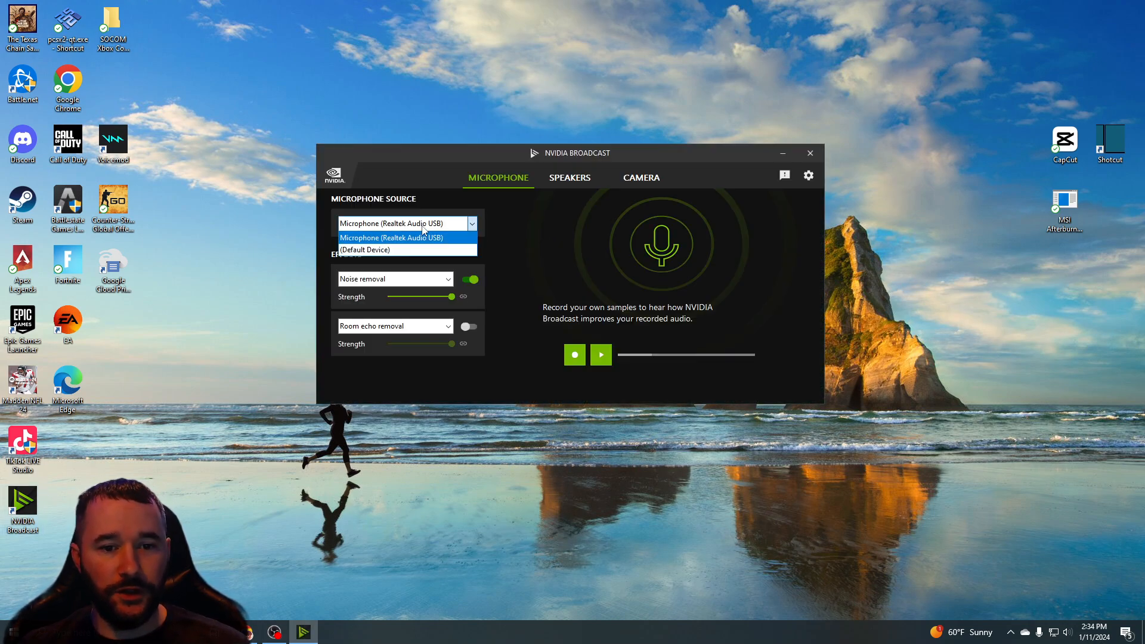
left_click(392, 237)
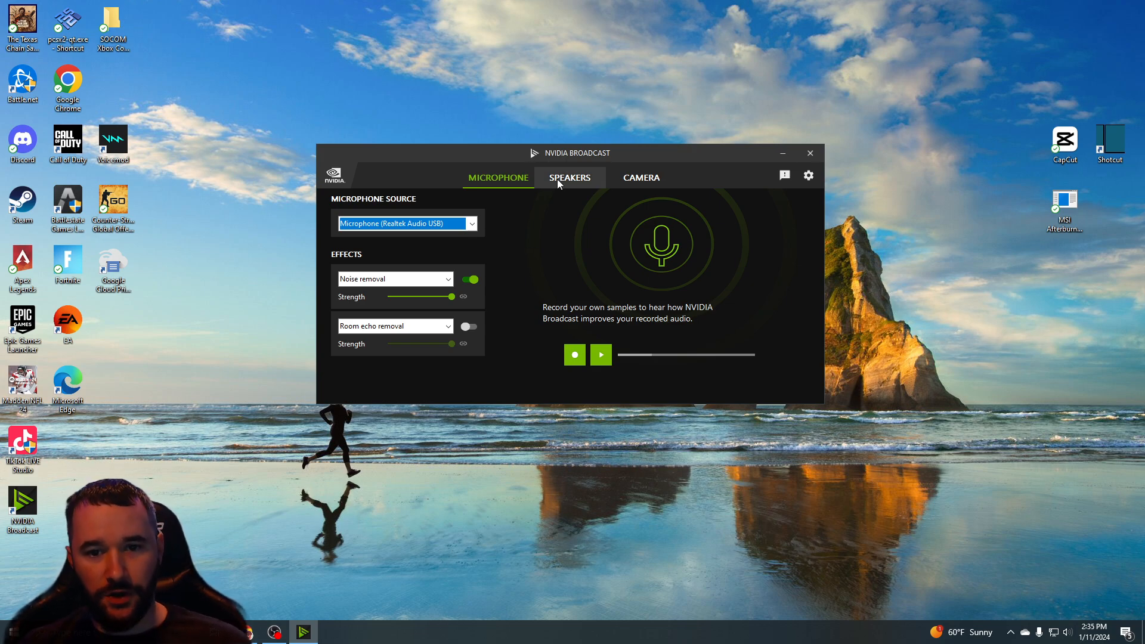
left_click(569, 177)
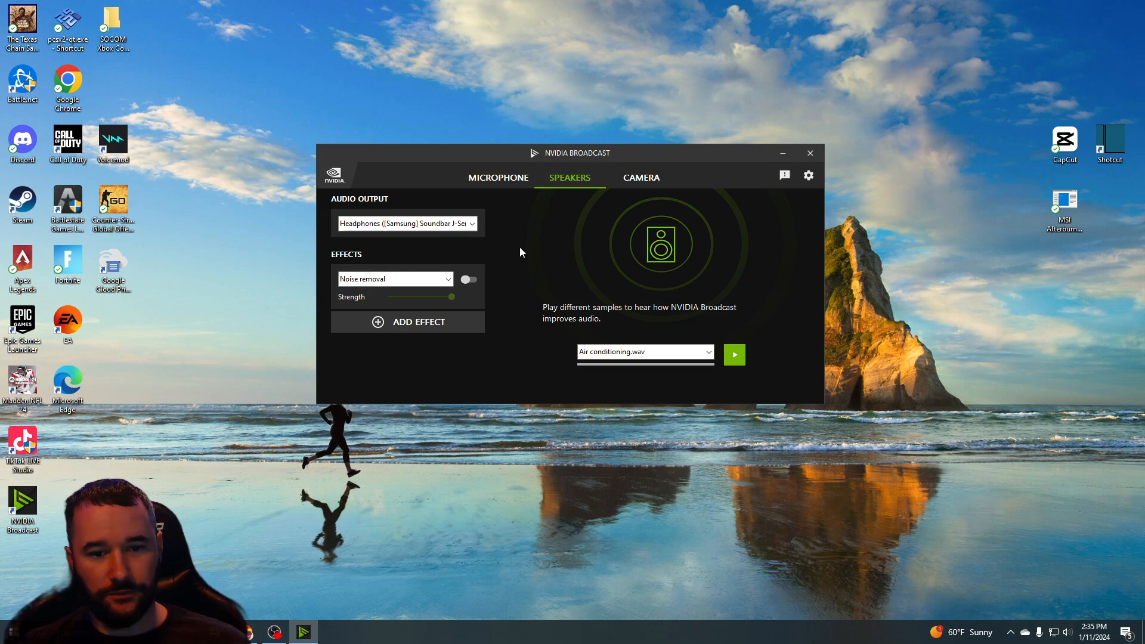
left_click(498, 177)
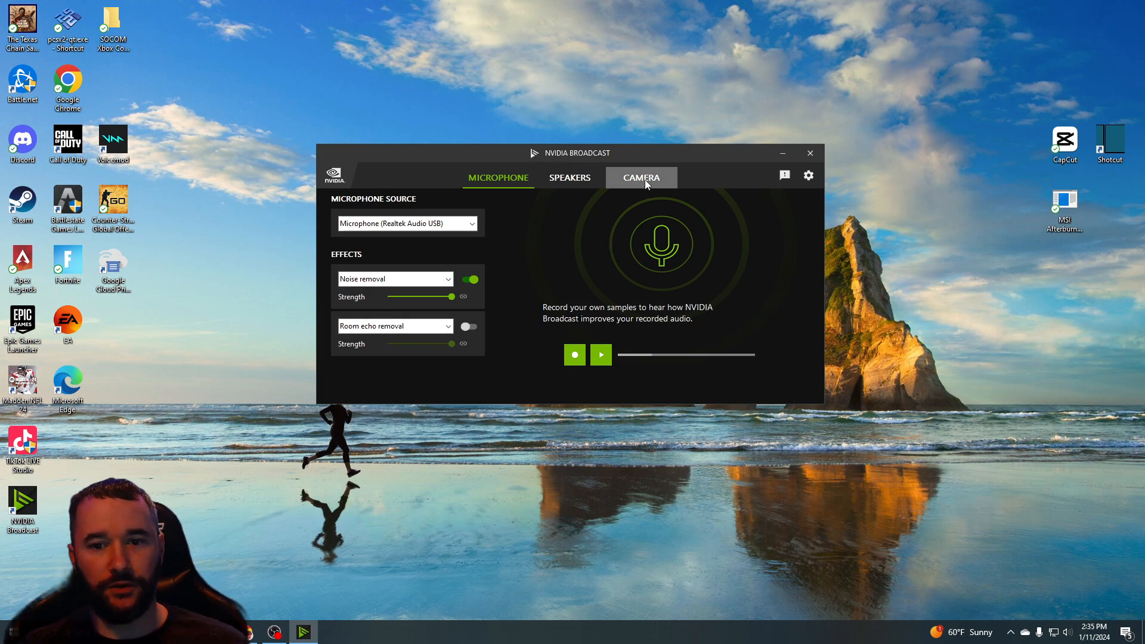
Step: Compare background removal off and in Performance mode, then leave it on in Quality mode
left_click(641, 177)
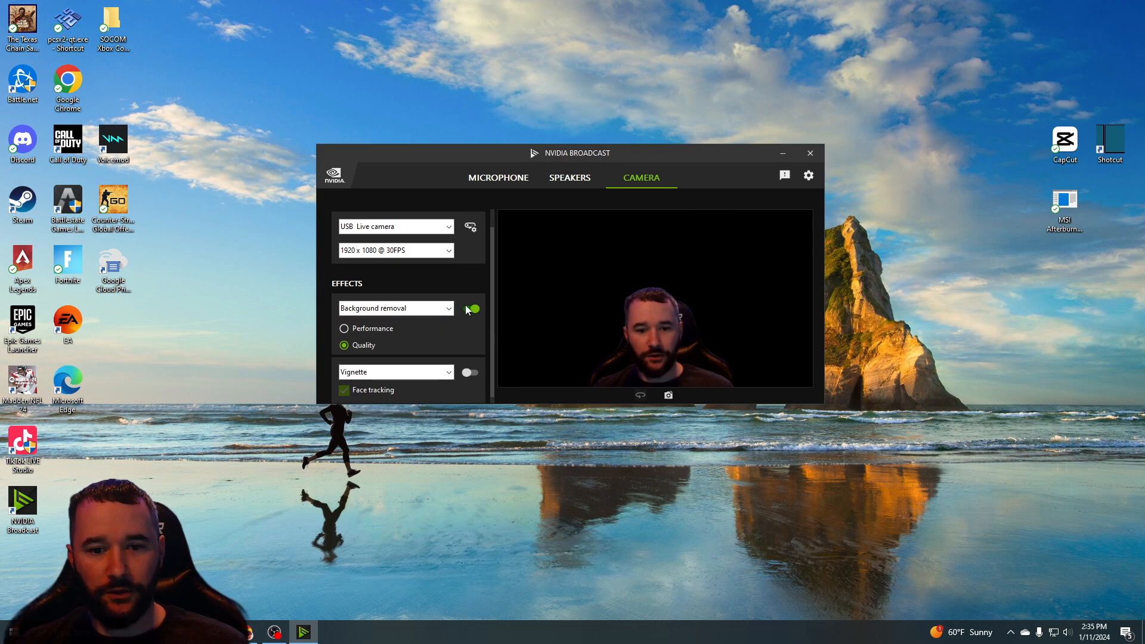
left_click(470, 309)
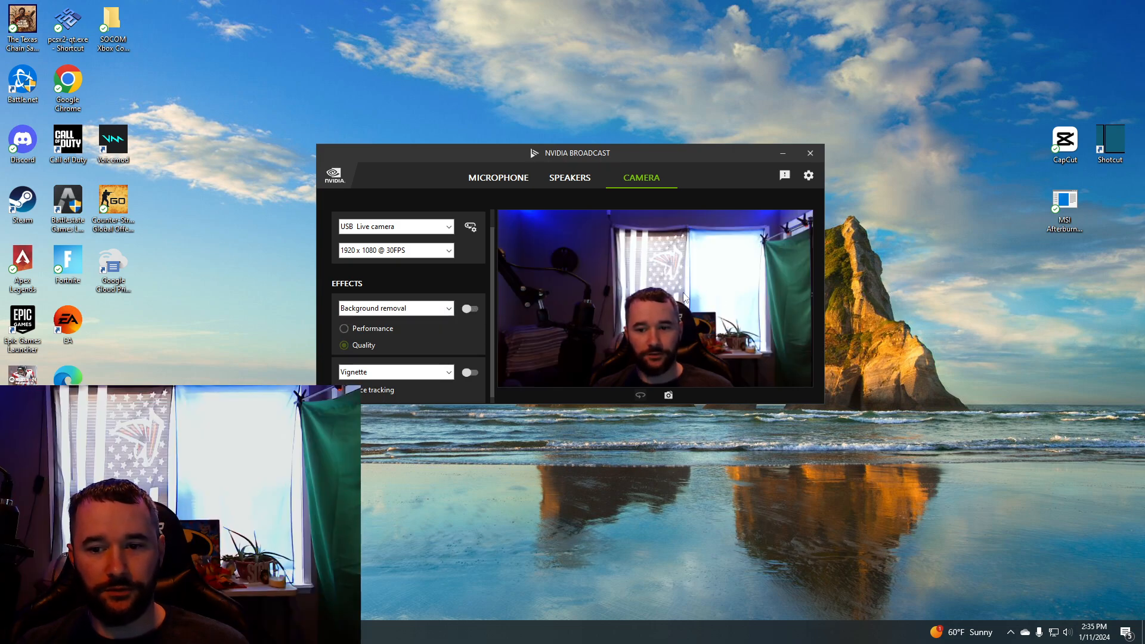
mouse_move(709, 270)
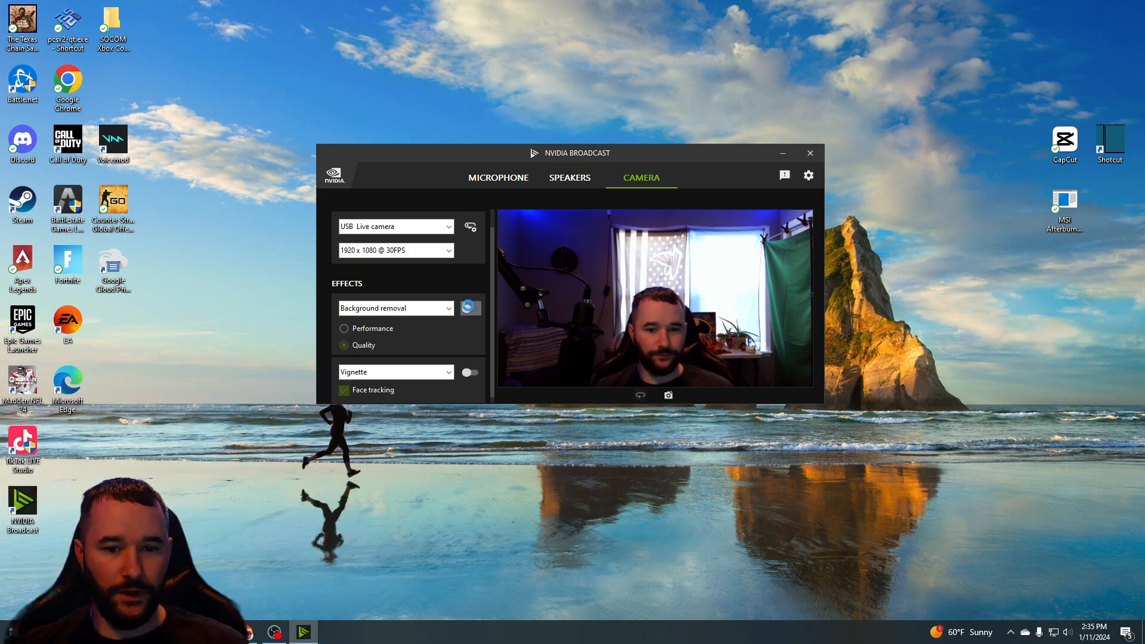
left_click(471, 308)
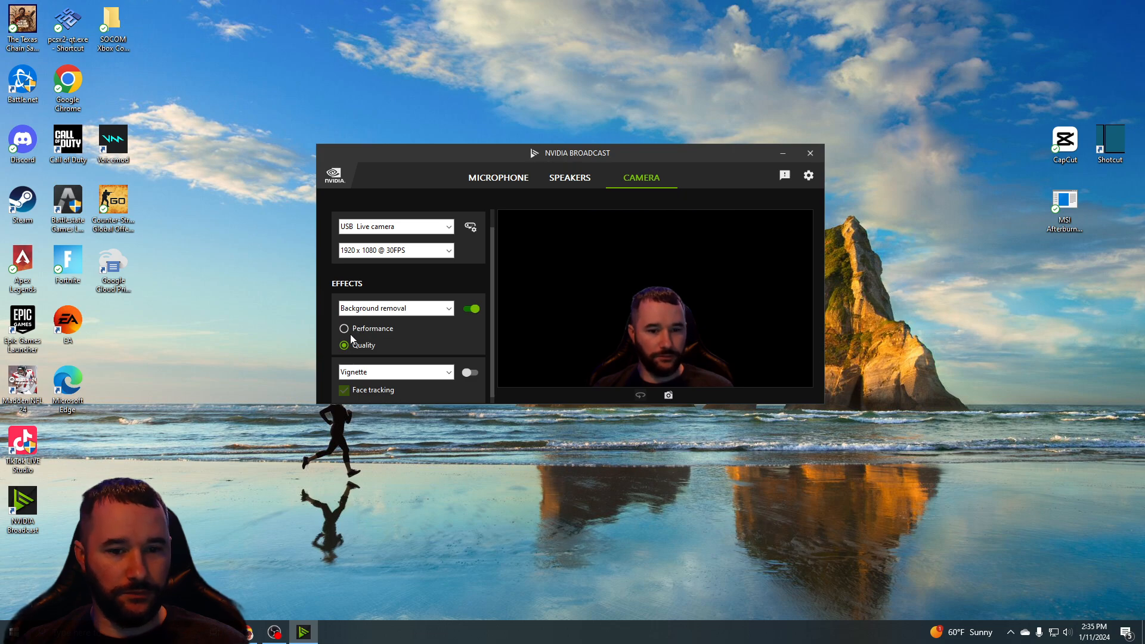
left_click(344, 328)
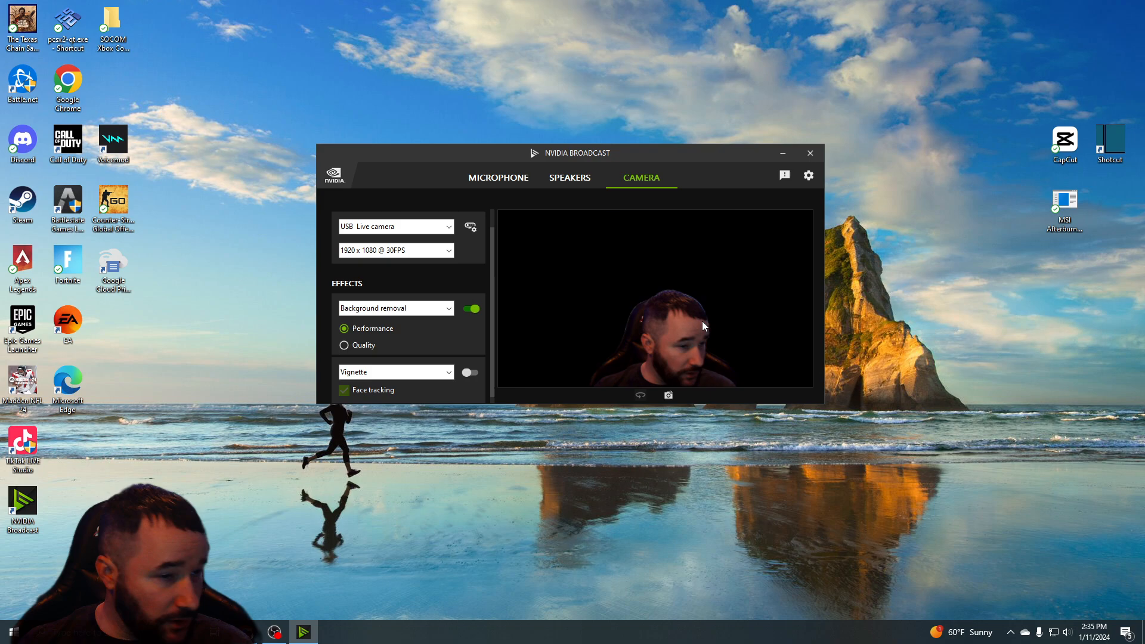
left_click(344, 345)
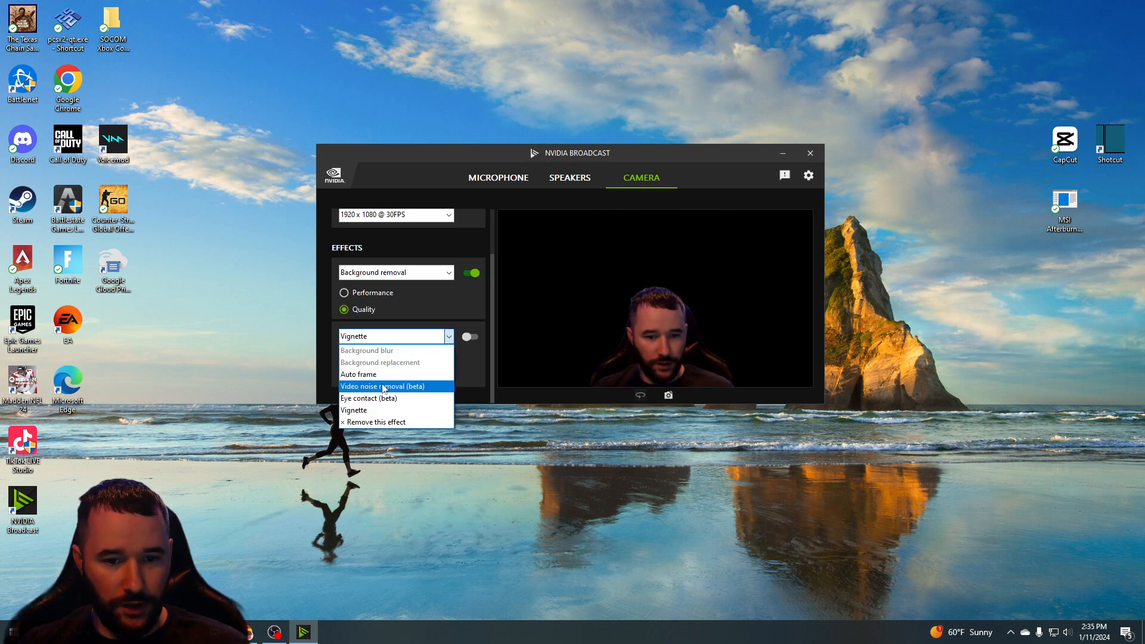
mouse_move(389, 401)
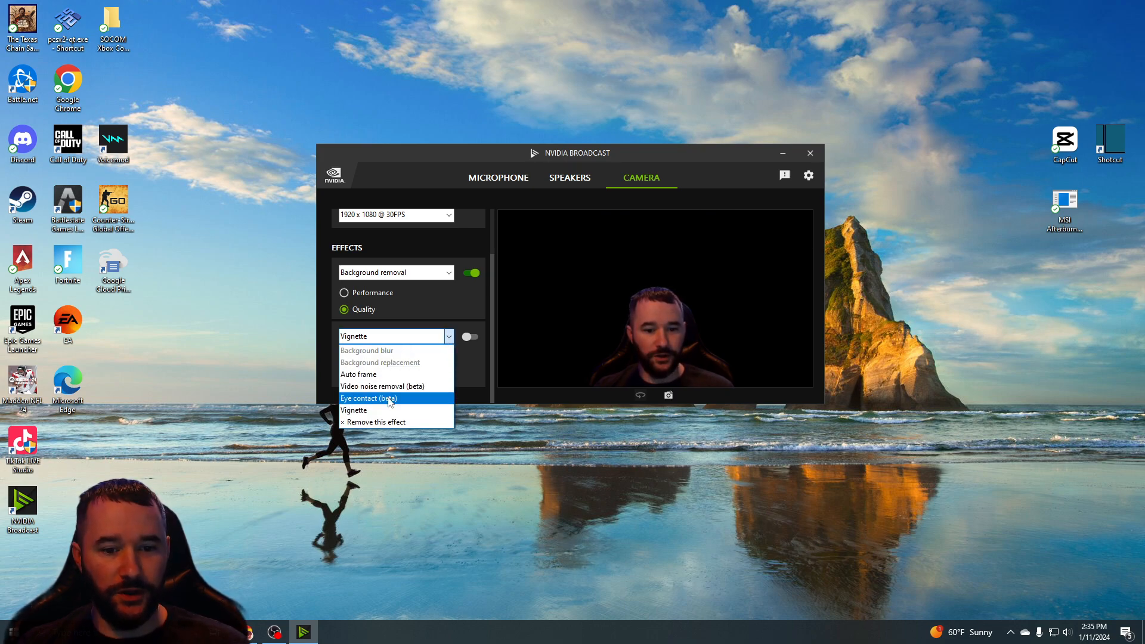
Step: Try the Eye contact (beta) effect in the second slot, then turn it off
left_click(380, 398)
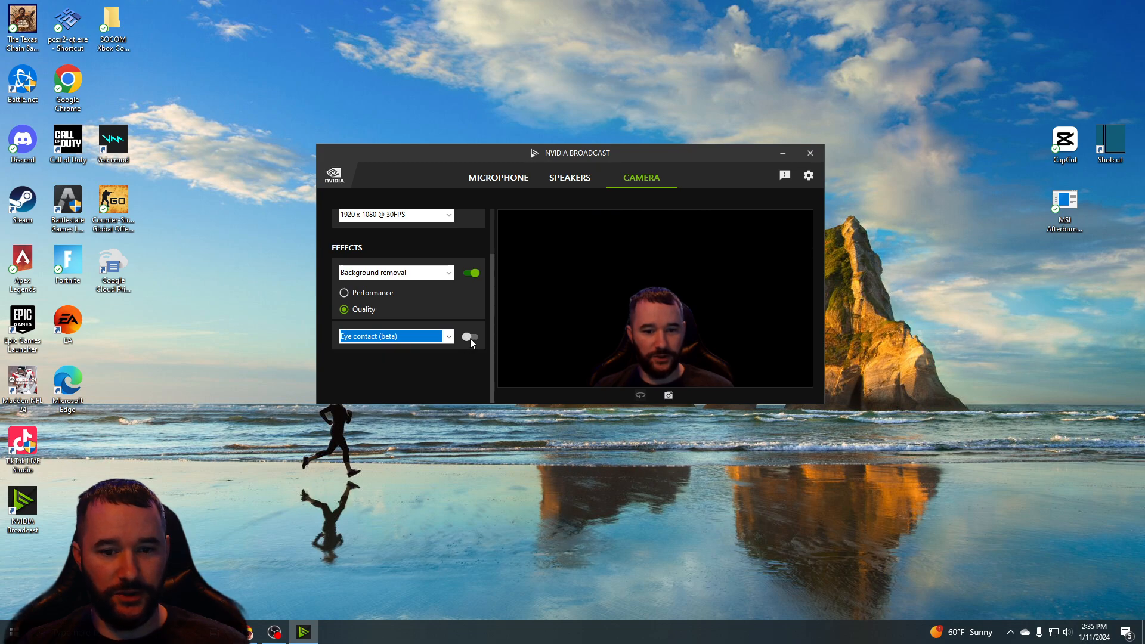
left_click(470, 337)
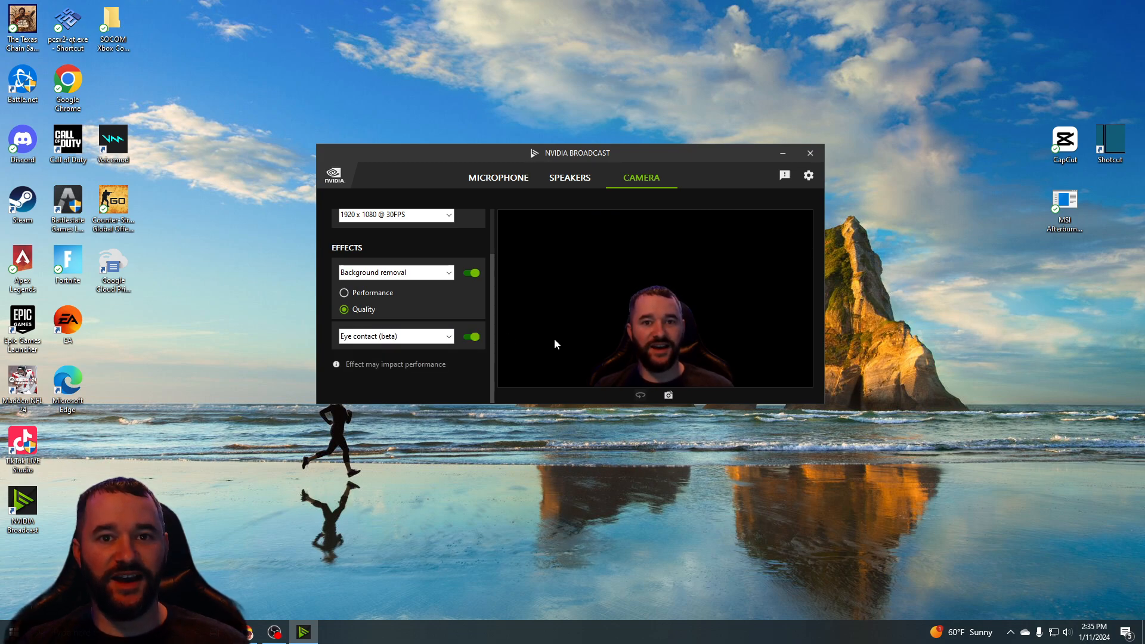
mouse_move(552, 355)
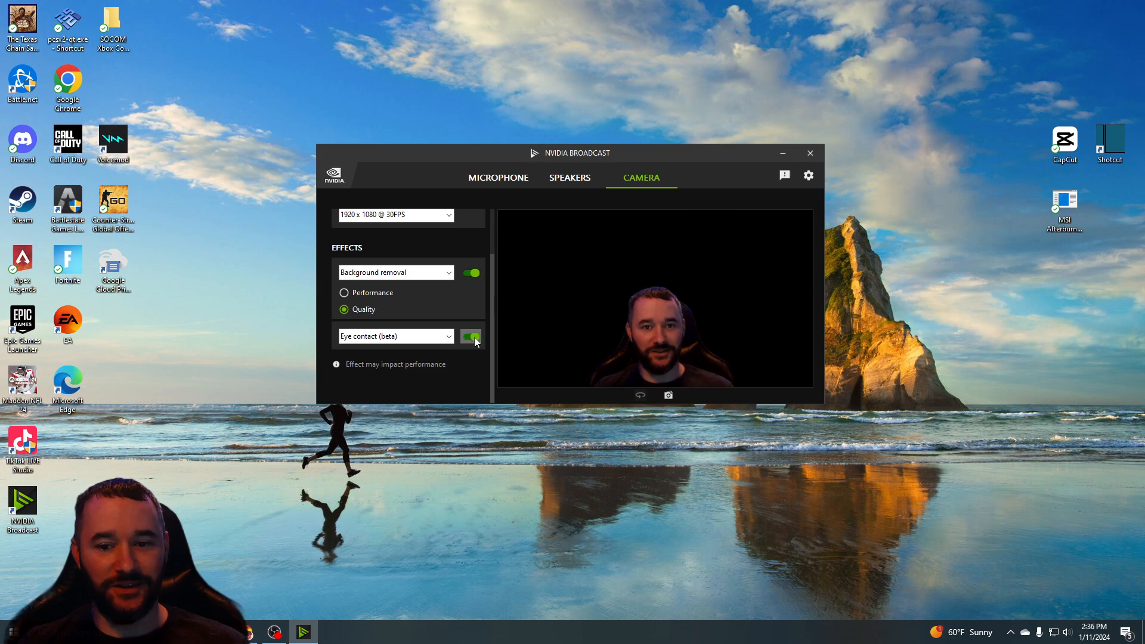
left_click(448, 337)
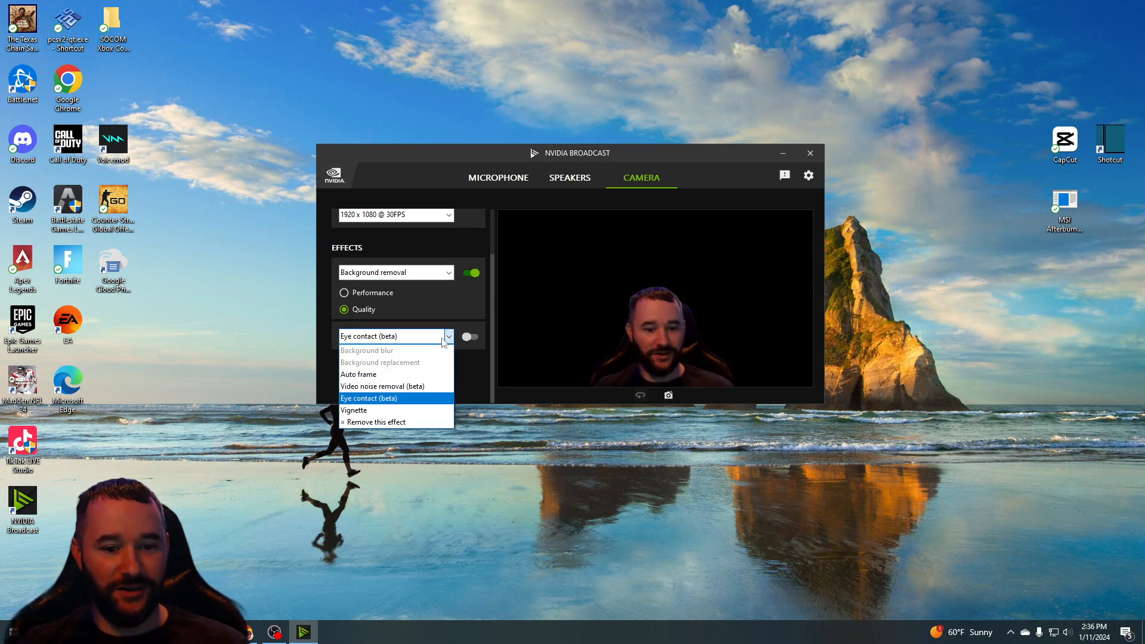
Step: Swap back to Vignette, try it on and off, then return to Chrome
left_click(354, 410)
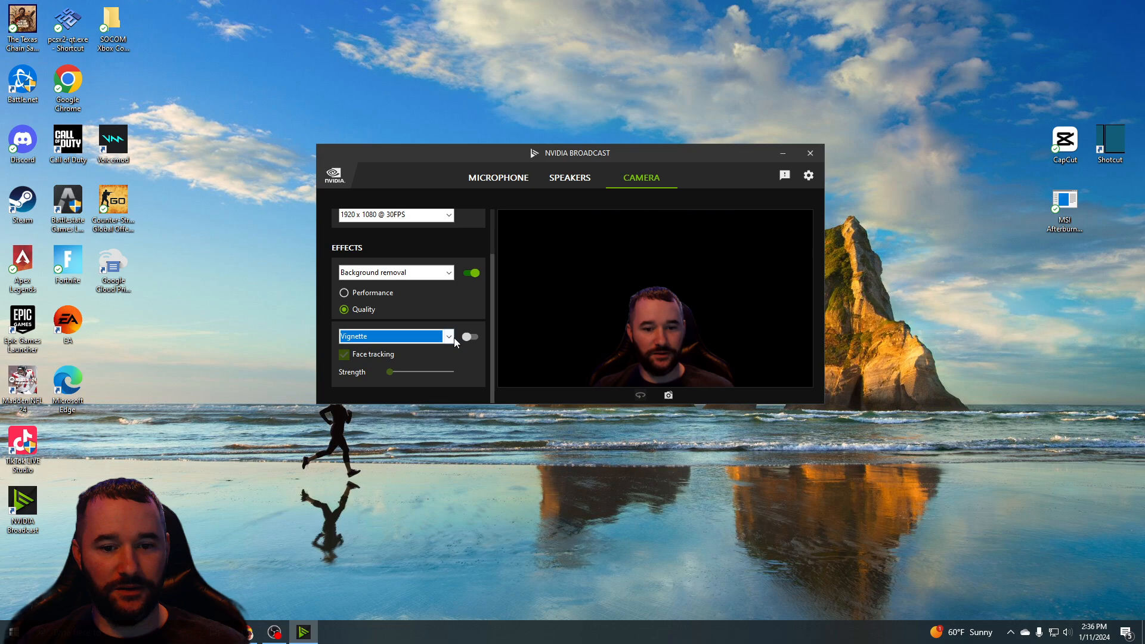
left_click(470, 336)
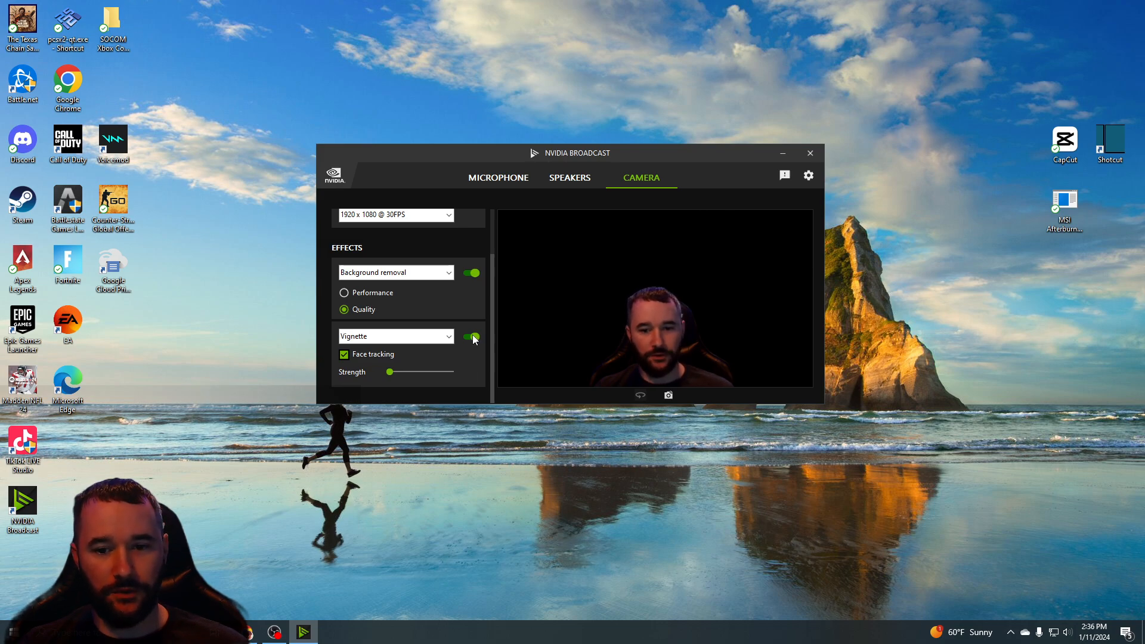
left_click(471, 337)
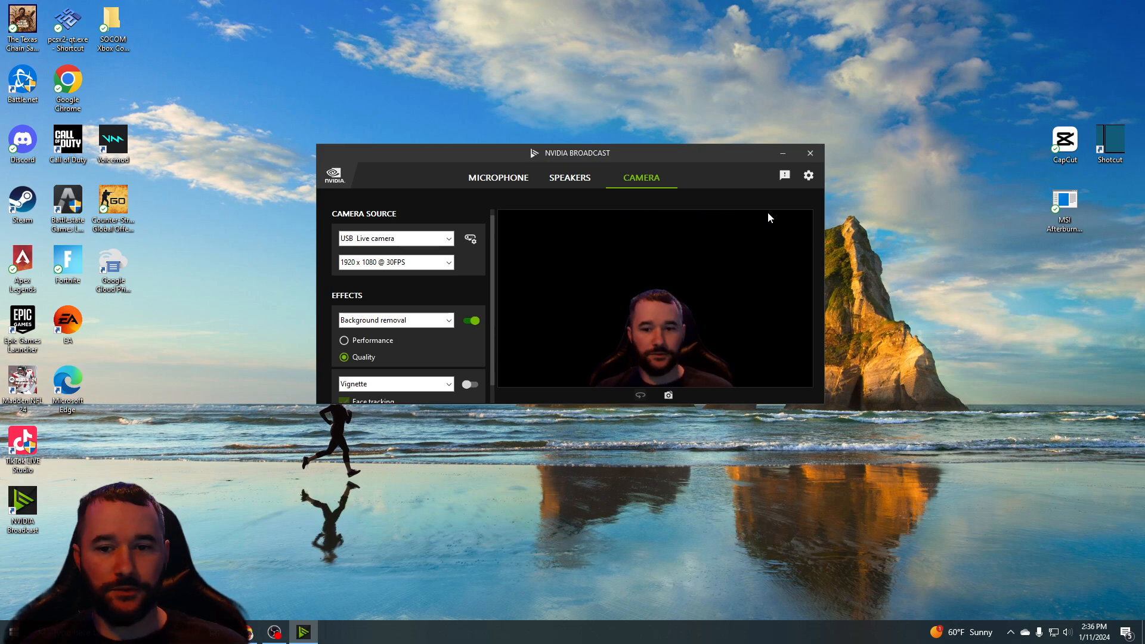
left_click(810, 153)
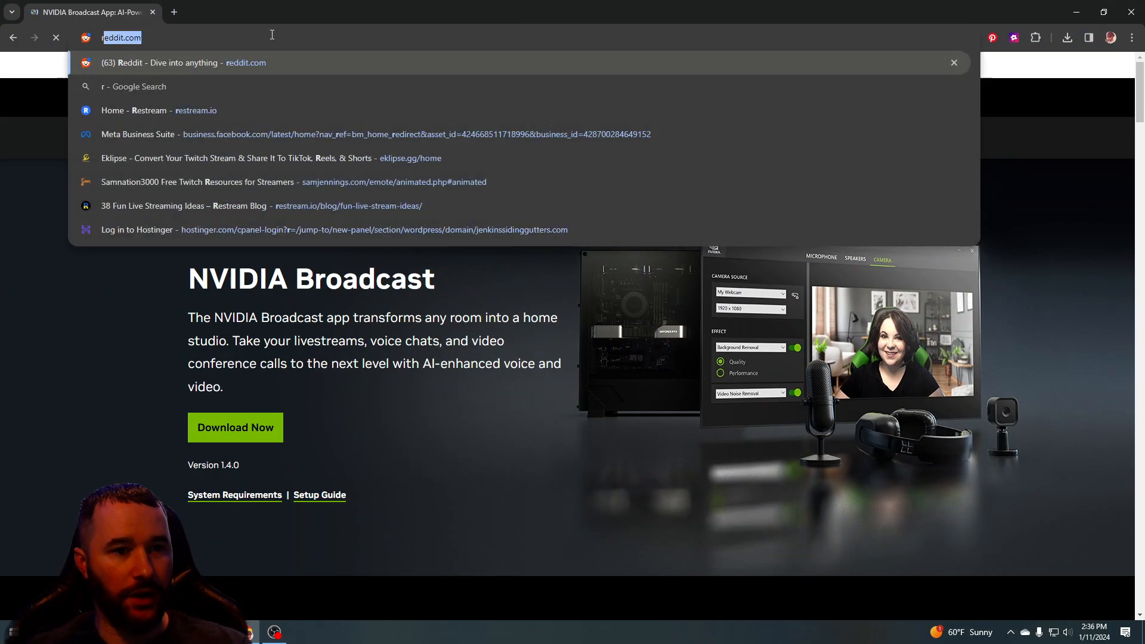
Step: Search Google for 'remove background' from the address bar
type("remove background")
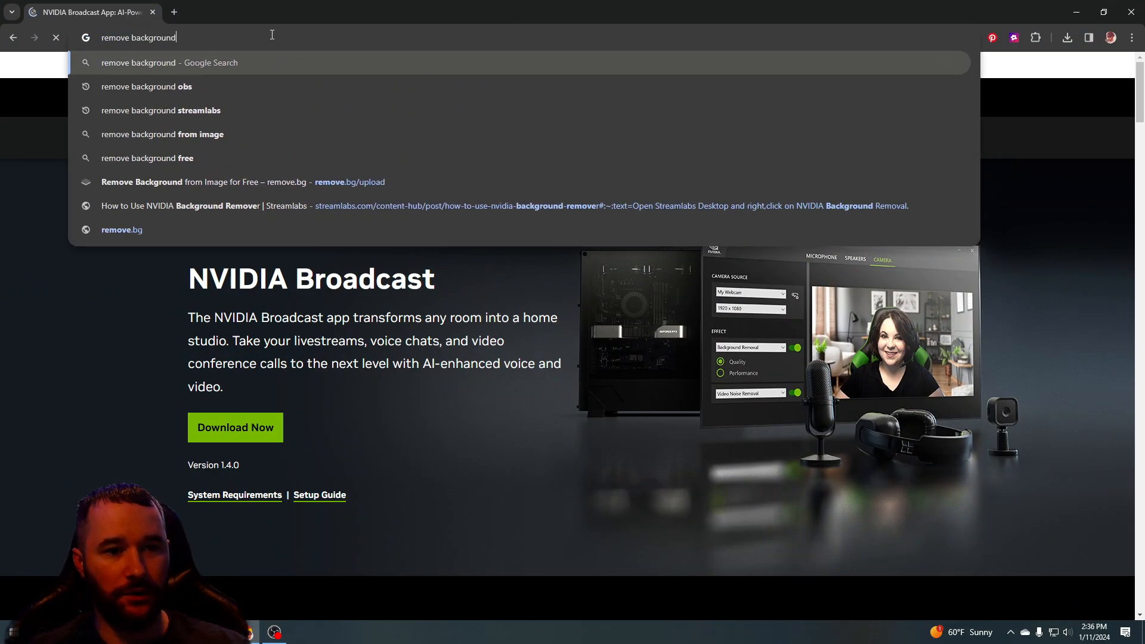
left_click(147, 87)
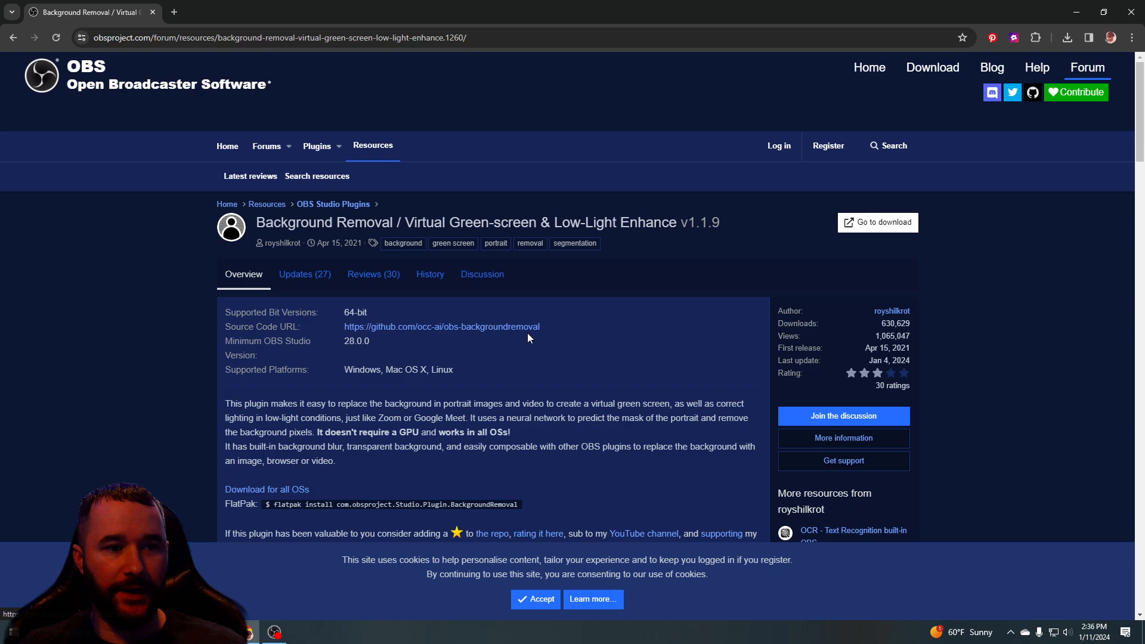
mouse_move(538, 246)
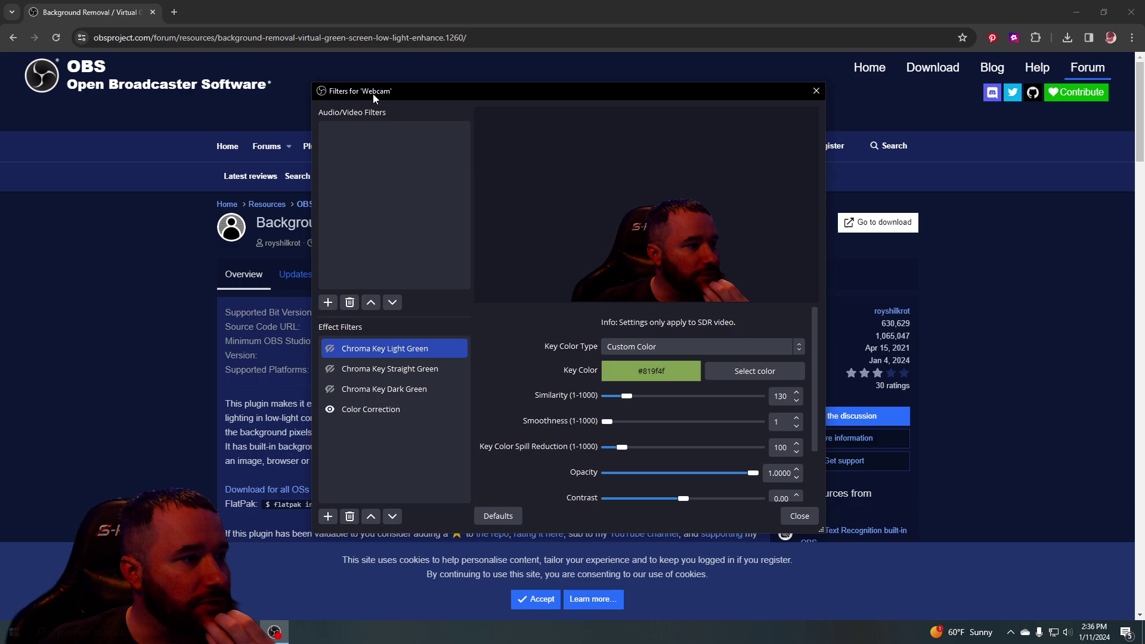
Step: Look over the Webcam source's Chroma Key and Color Correction filters, then close them
left_click(390, 369)
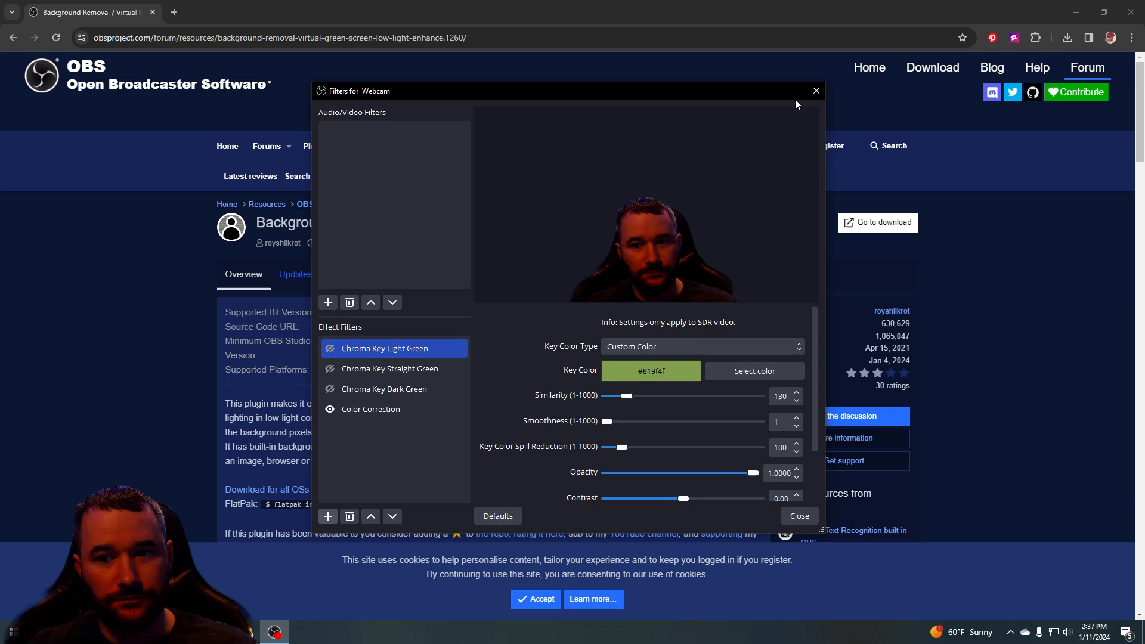
left_click(816, 91)
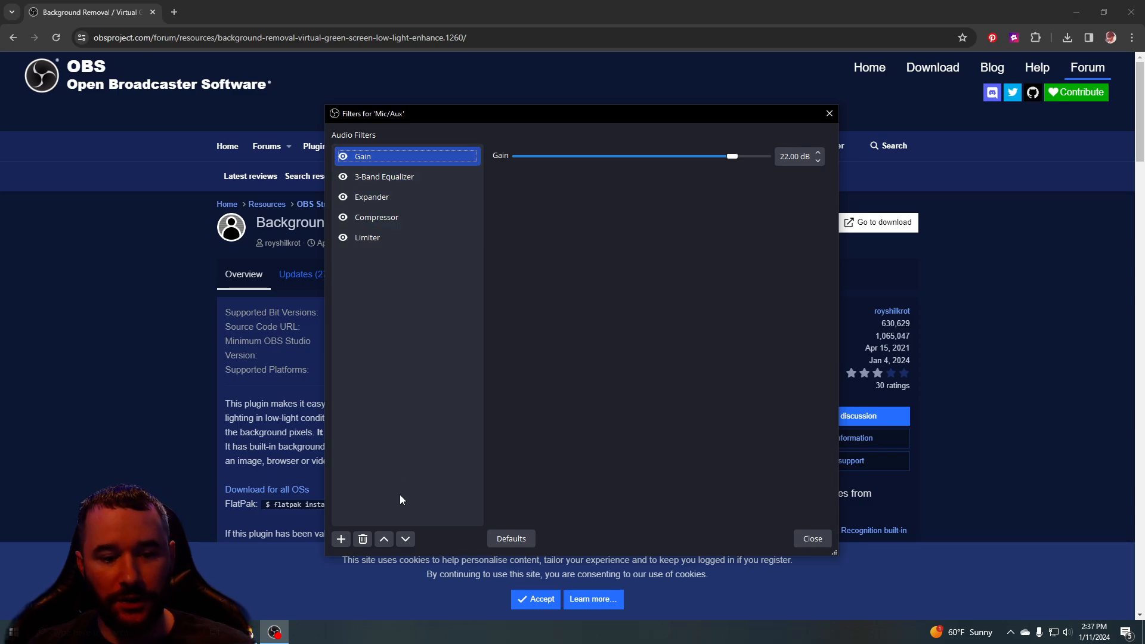
mouse_move(359, 554)
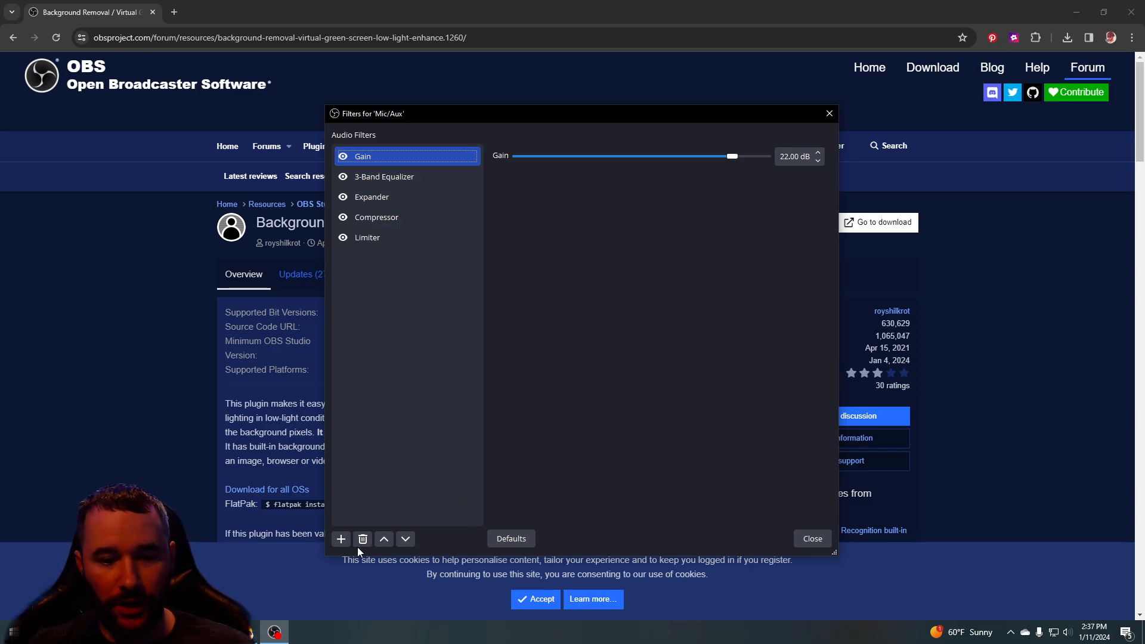
Step: Add a Noise Suppression filter using the RNNoise method to Mic/Aux and close its filters
left_click(341, 538)
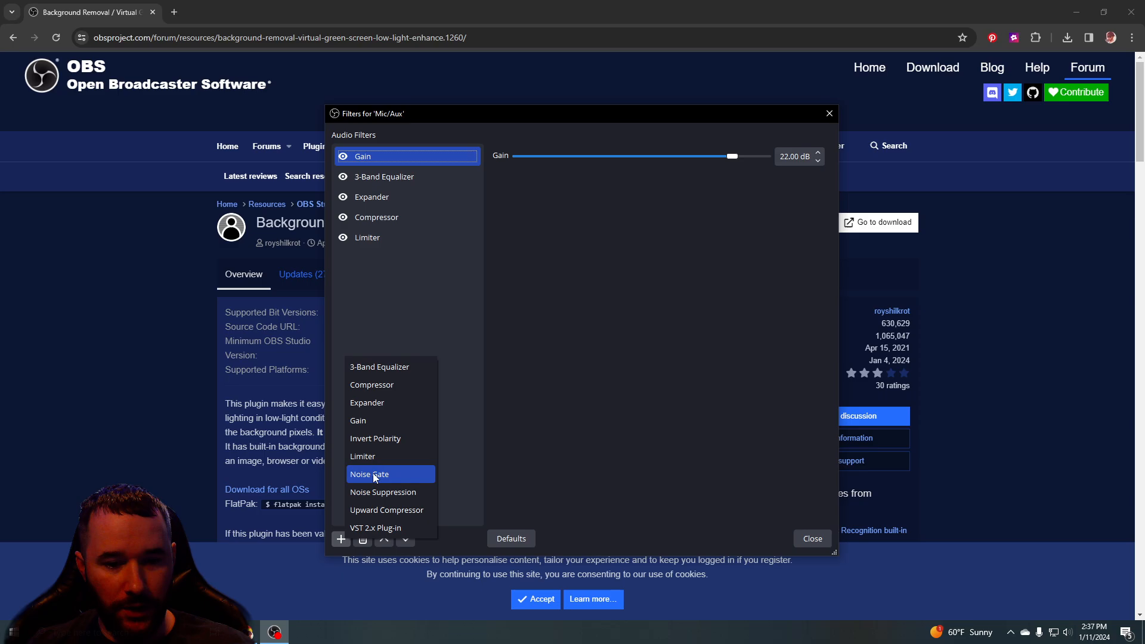
left_click(383, 492)
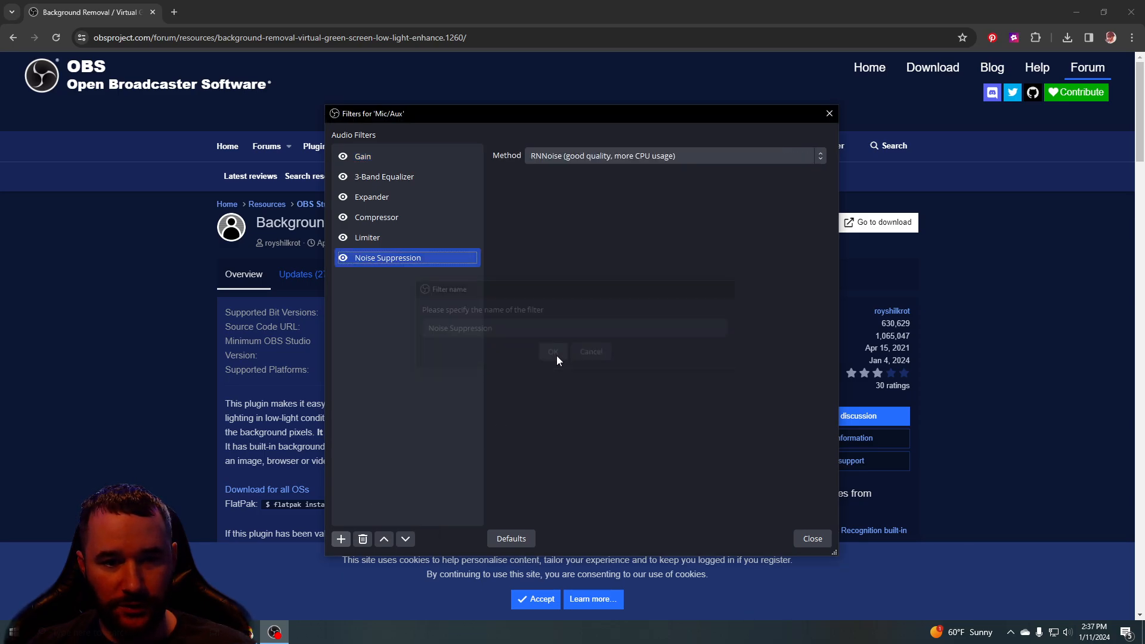
left_click(553, 351)
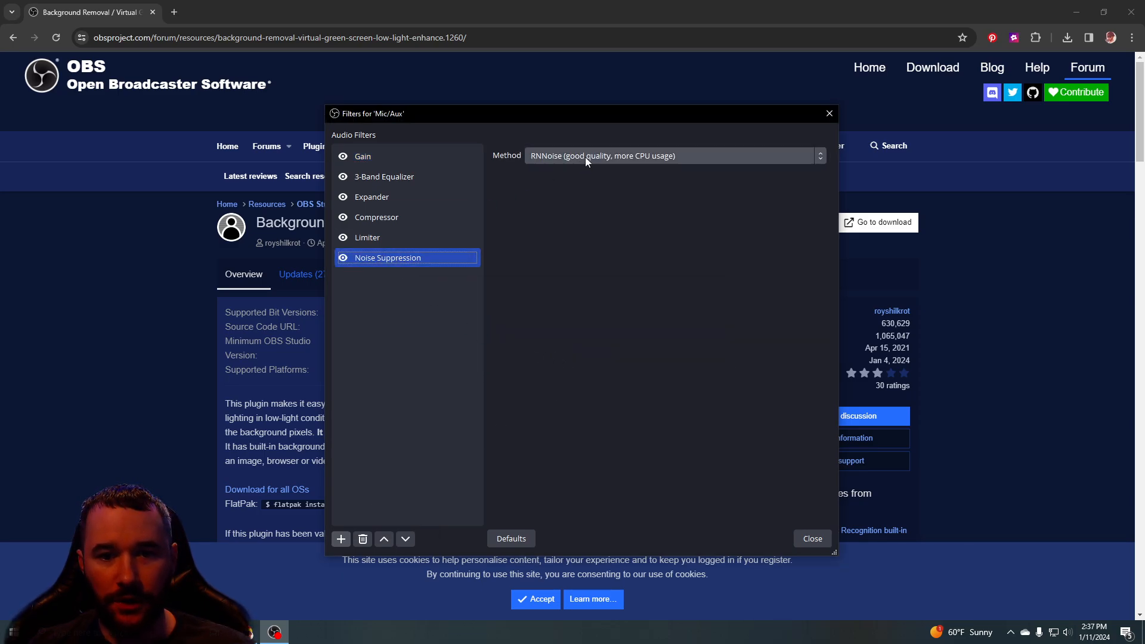
left_click(672, 156)
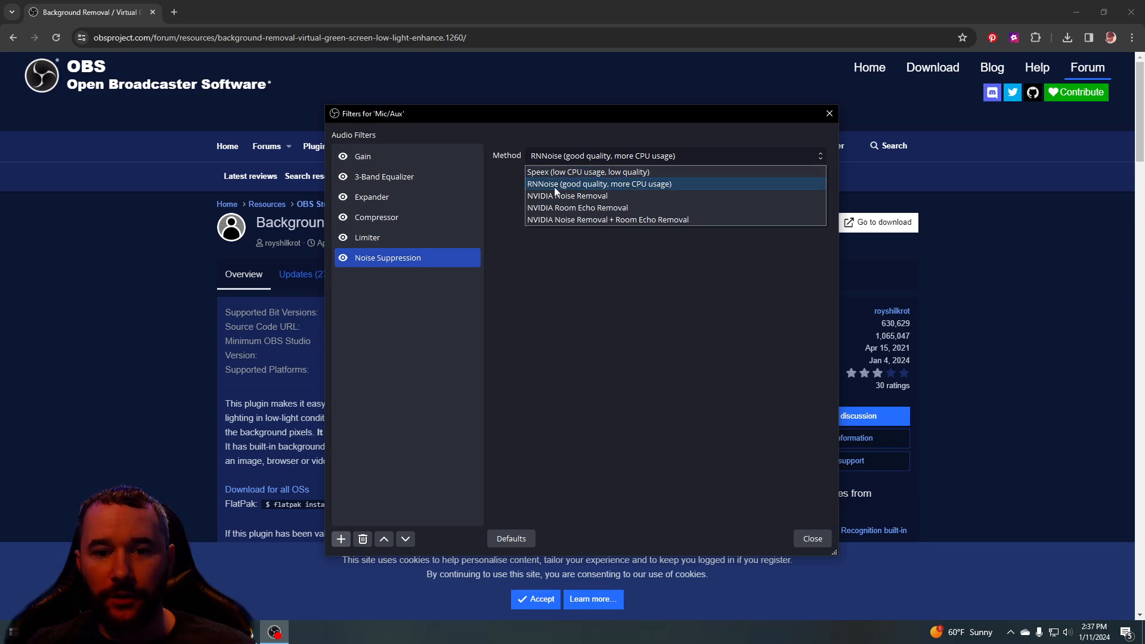
mouse_move(566, 225)
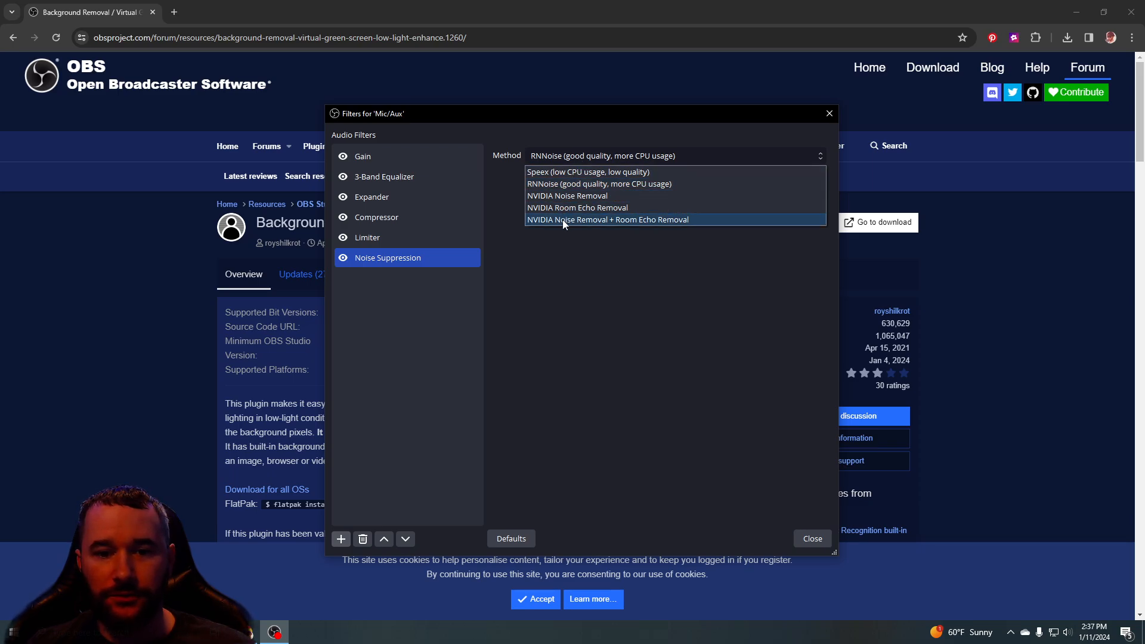
mouse_move(576, 224)
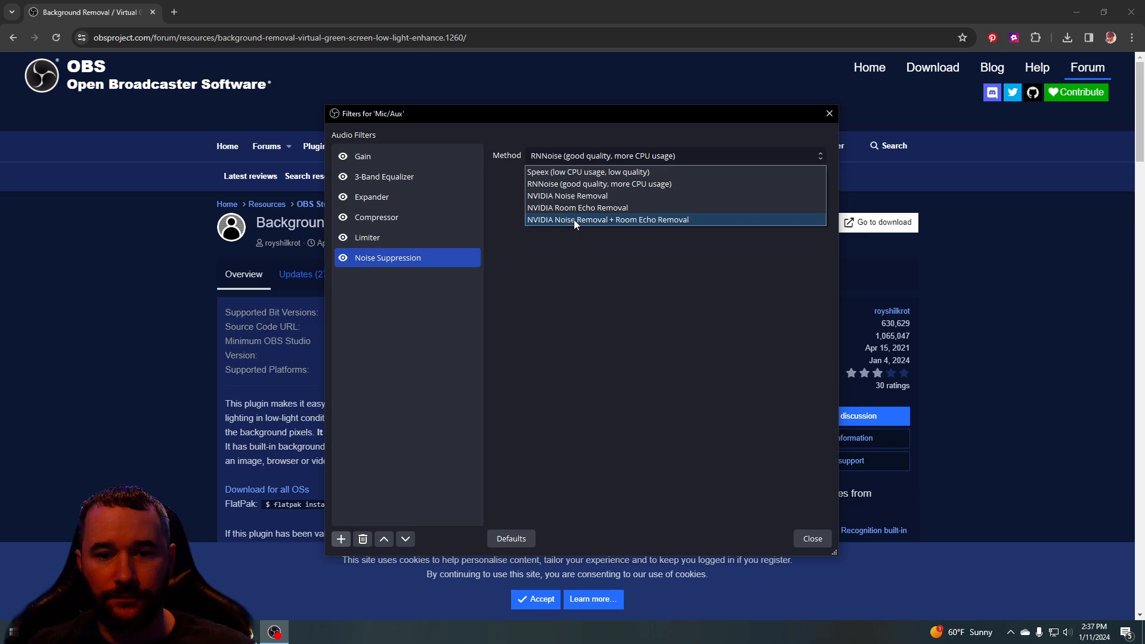
mouse_move(565, 208)
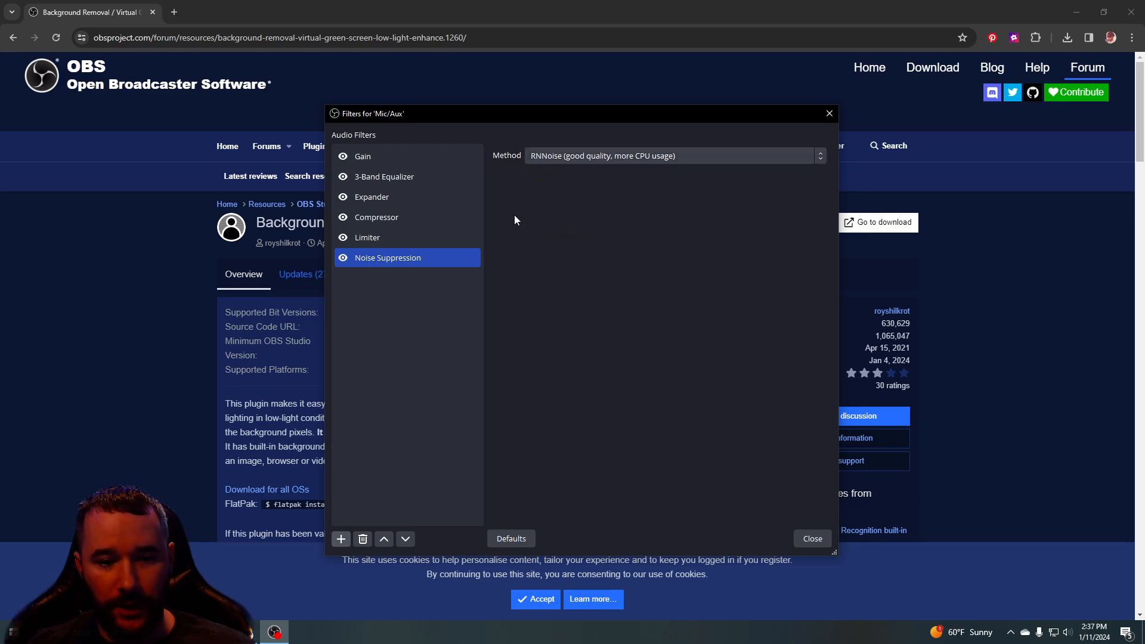
left_click(362, 539)
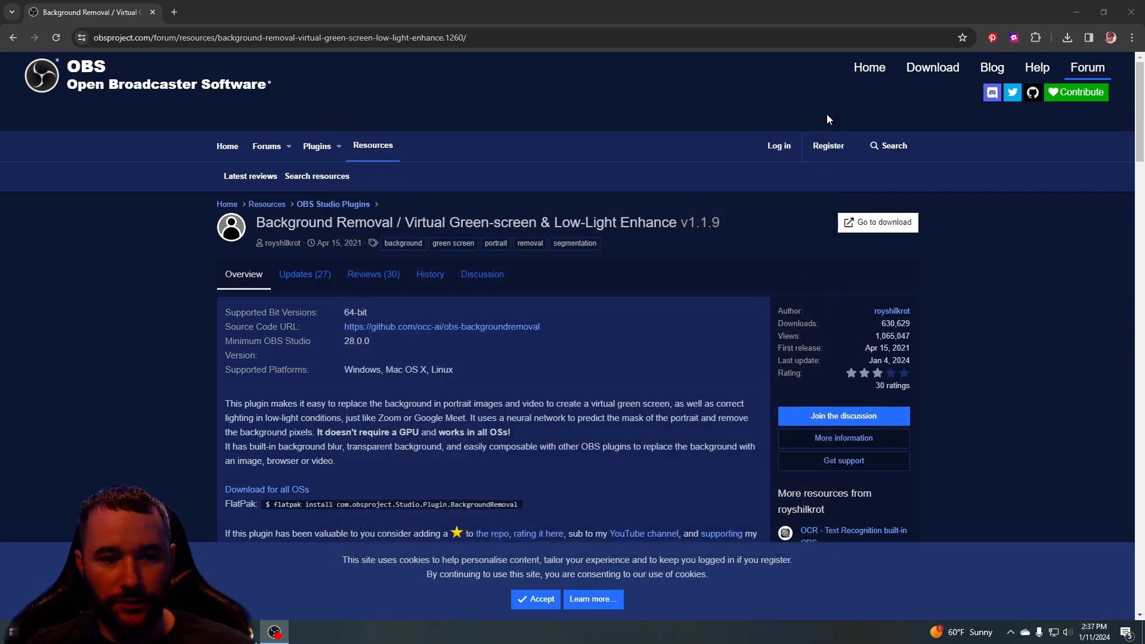
mouse_move(474, 250)
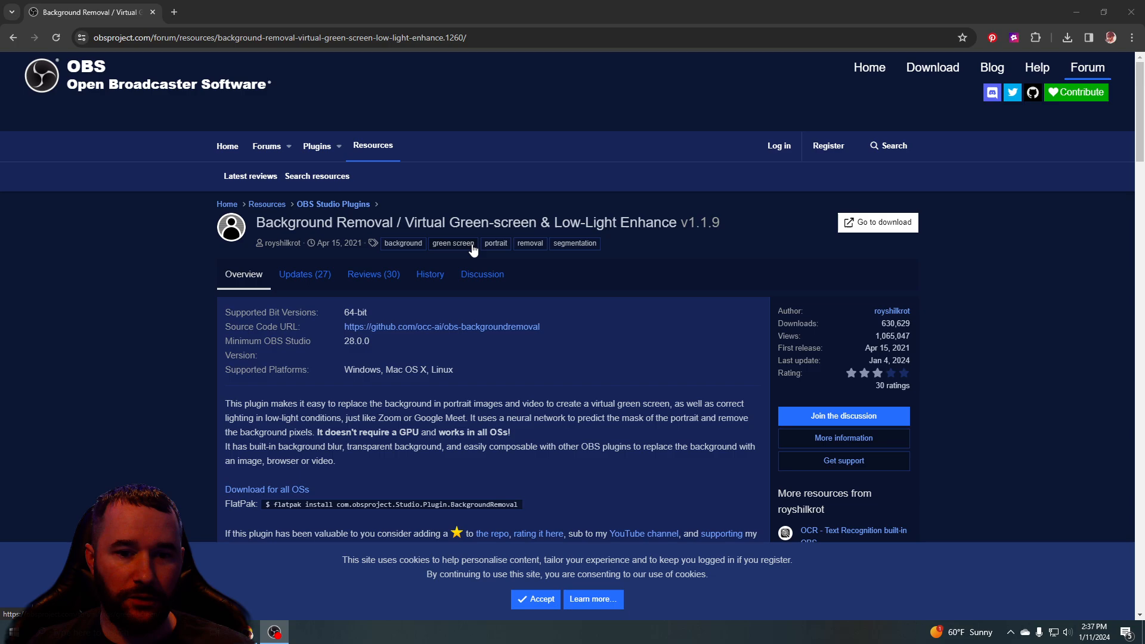
mouse_move(1028, 37)
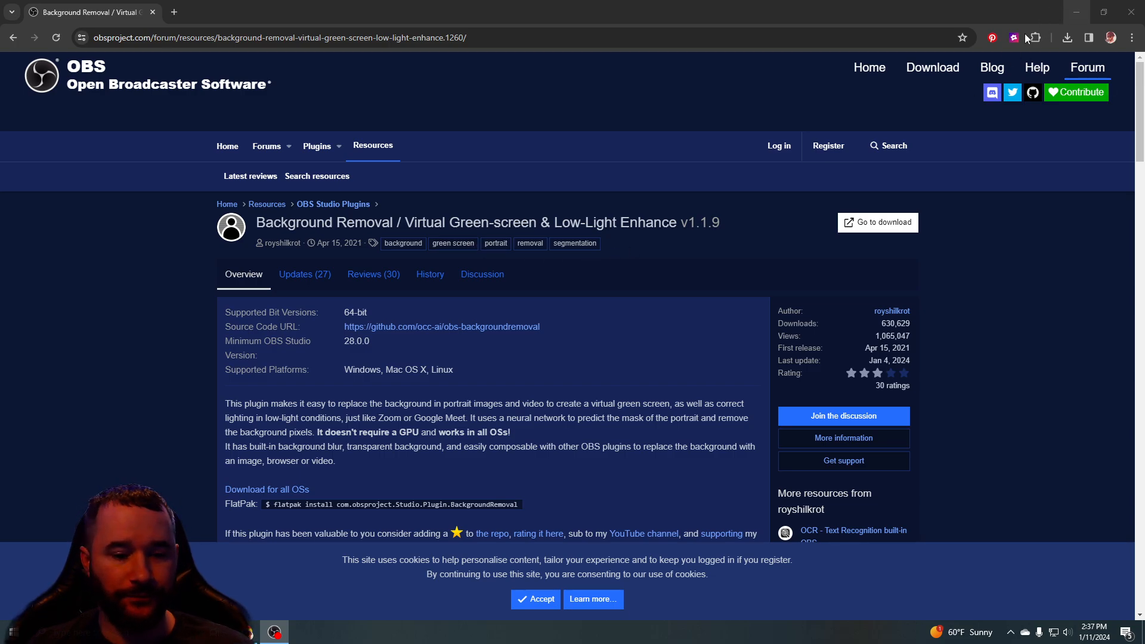
mouse_move(531, 493)
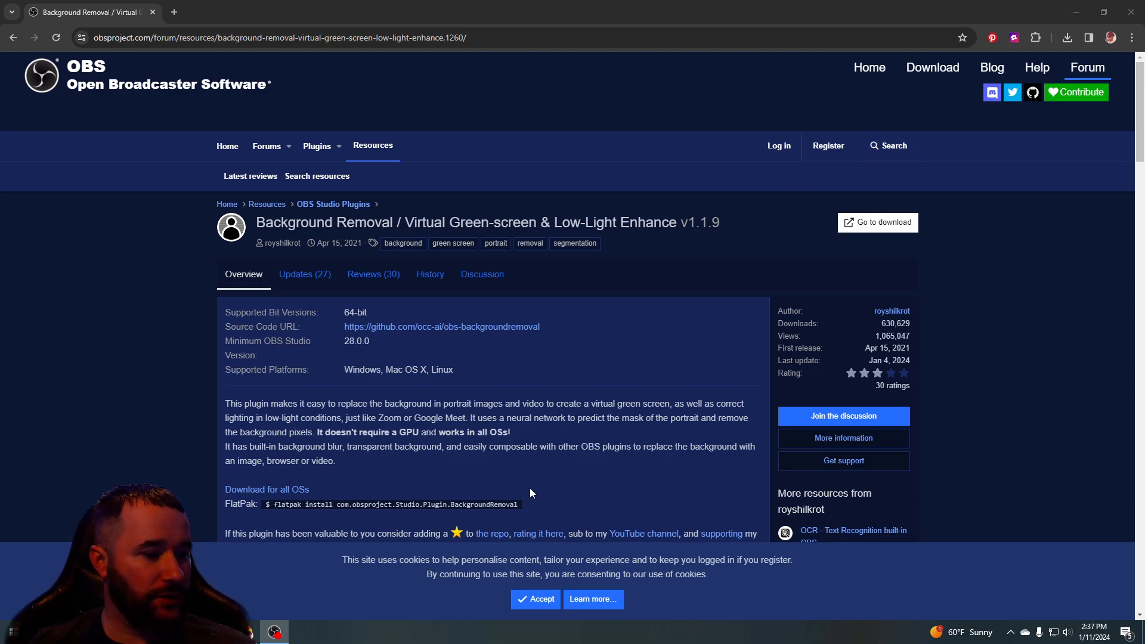